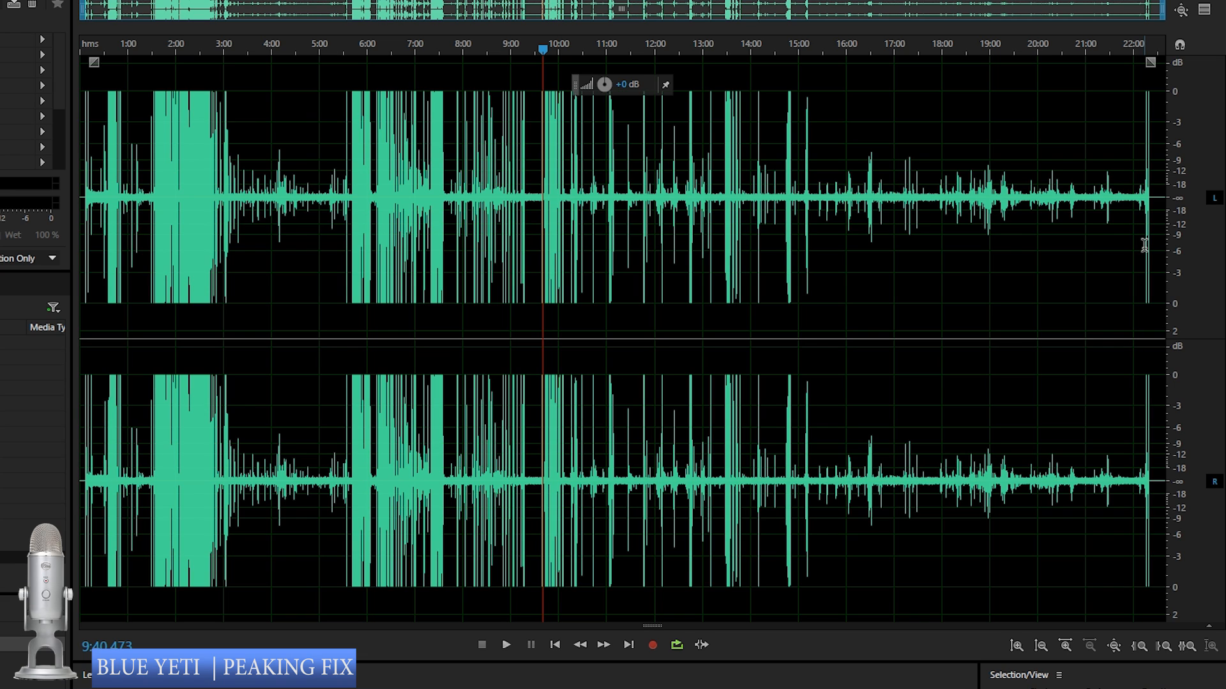
mouse_move(1062, 317)
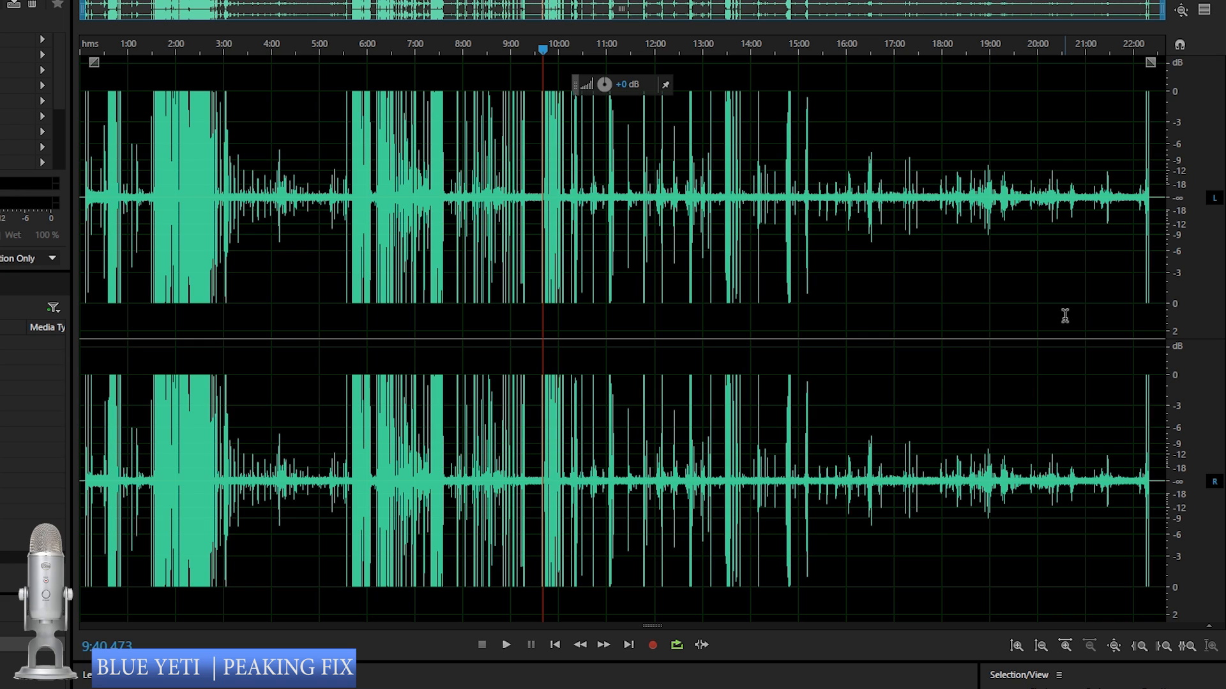
mouse_move(1060, 314)
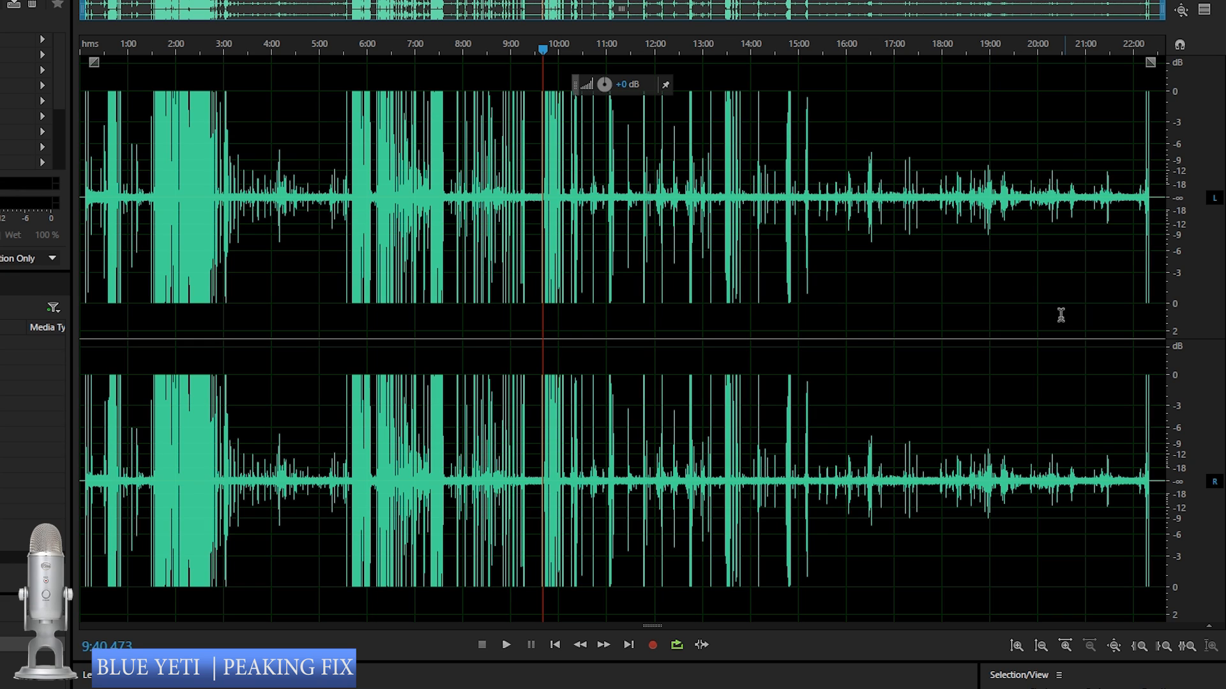
mouse_move(918, 360)
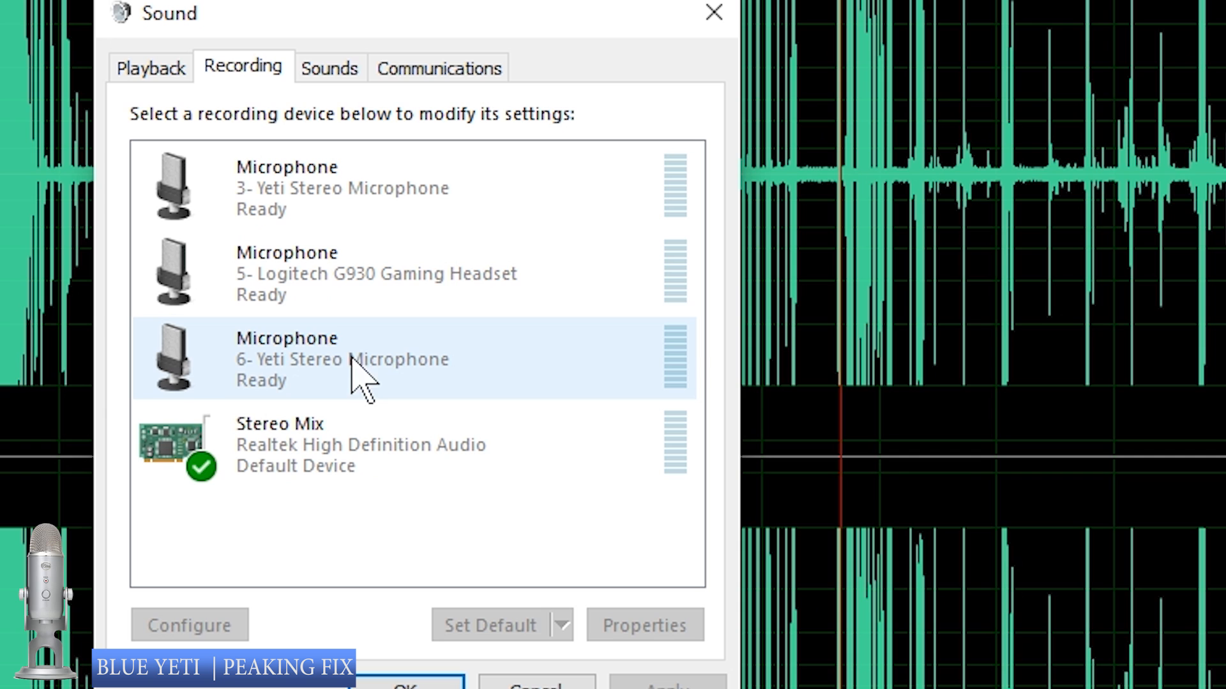
Check the first Yeti microphone's input level in its Properties and dismiss without changes.
left_click(336, 192)
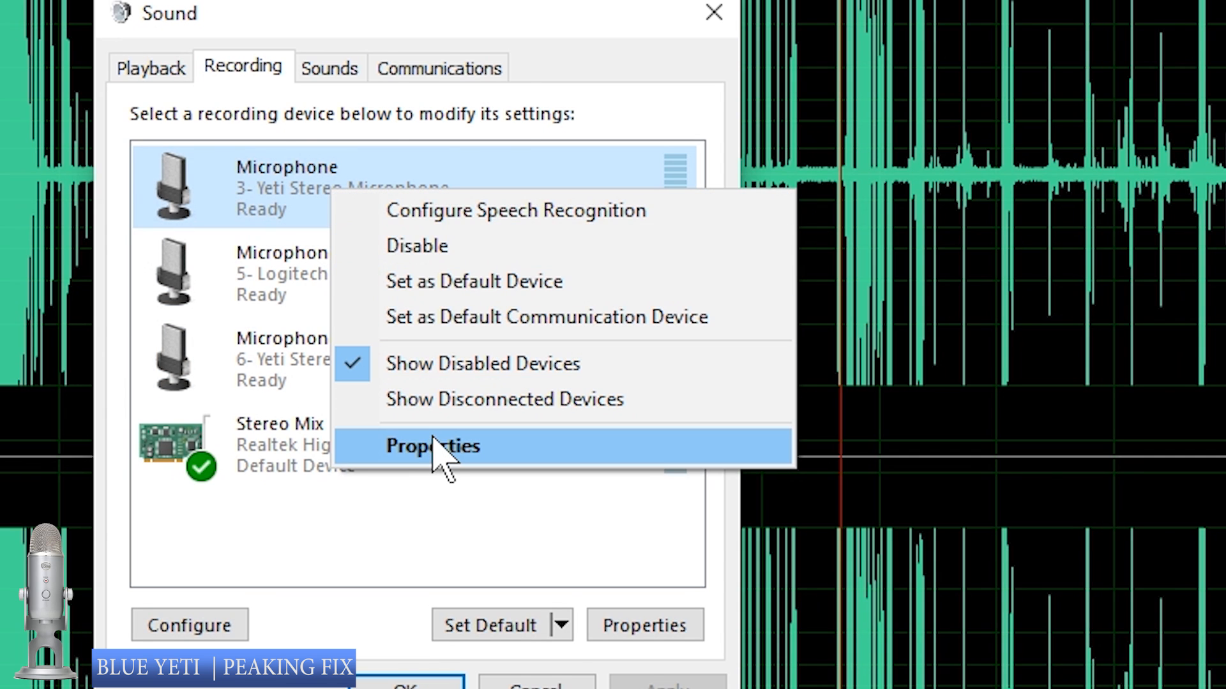
left_click(432, 447)
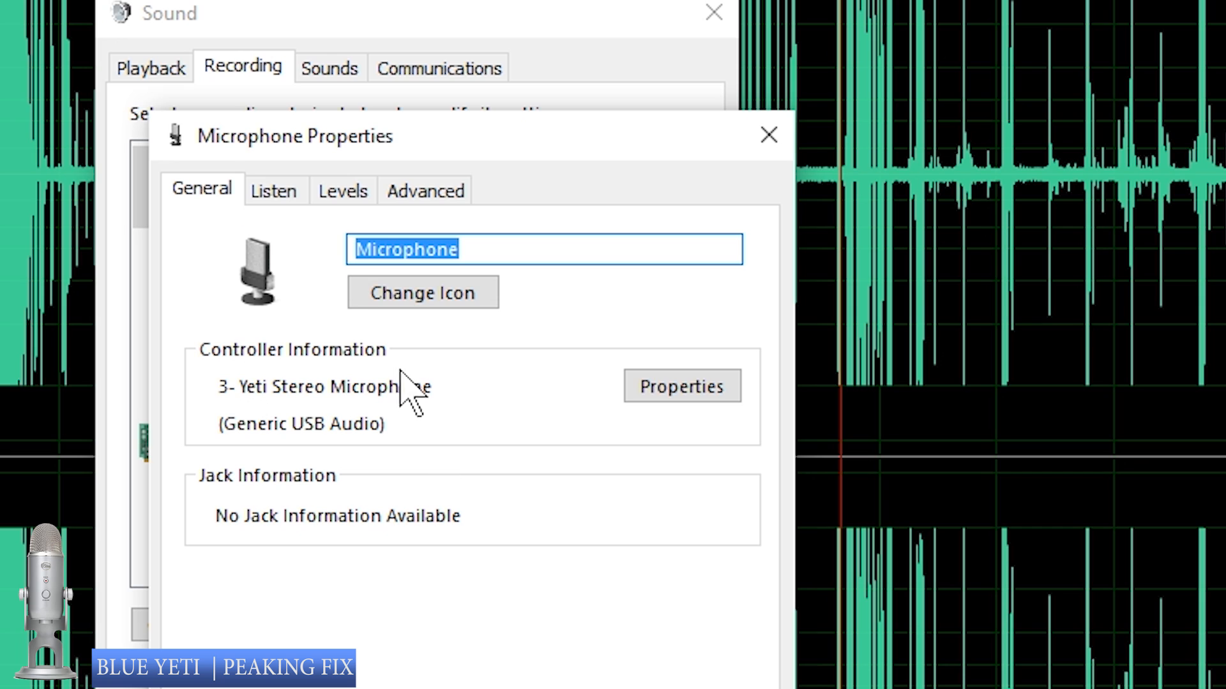
left_click(343, 191)
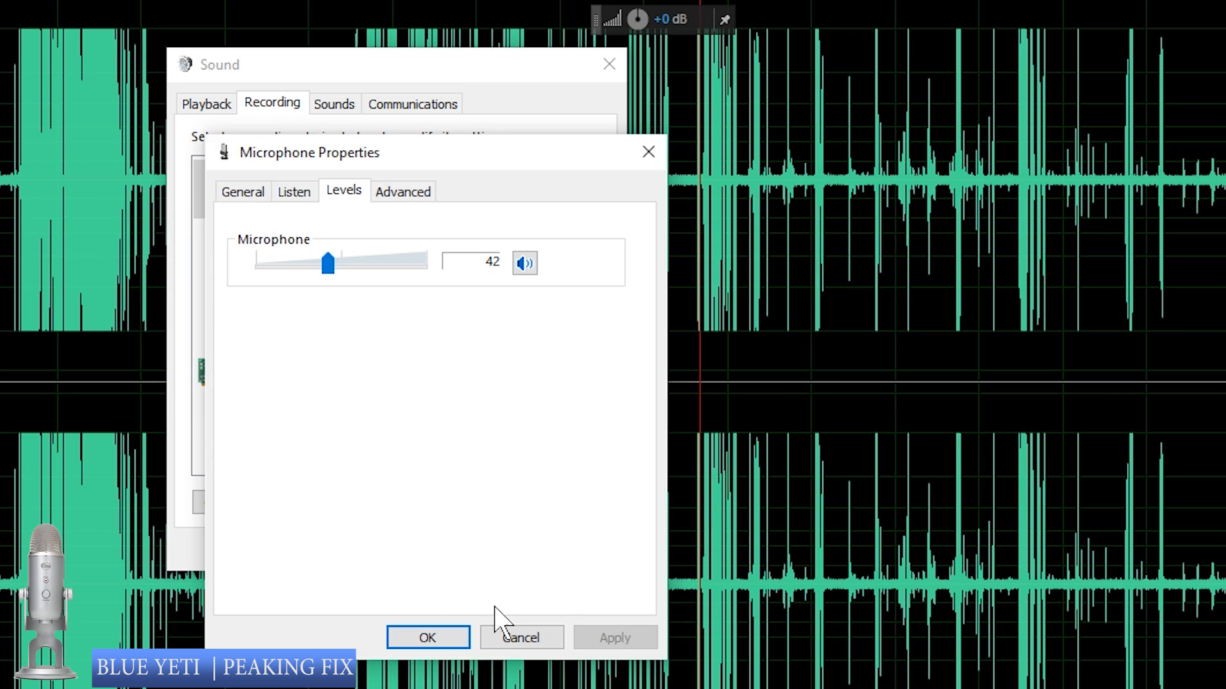
left_click(428, 637)
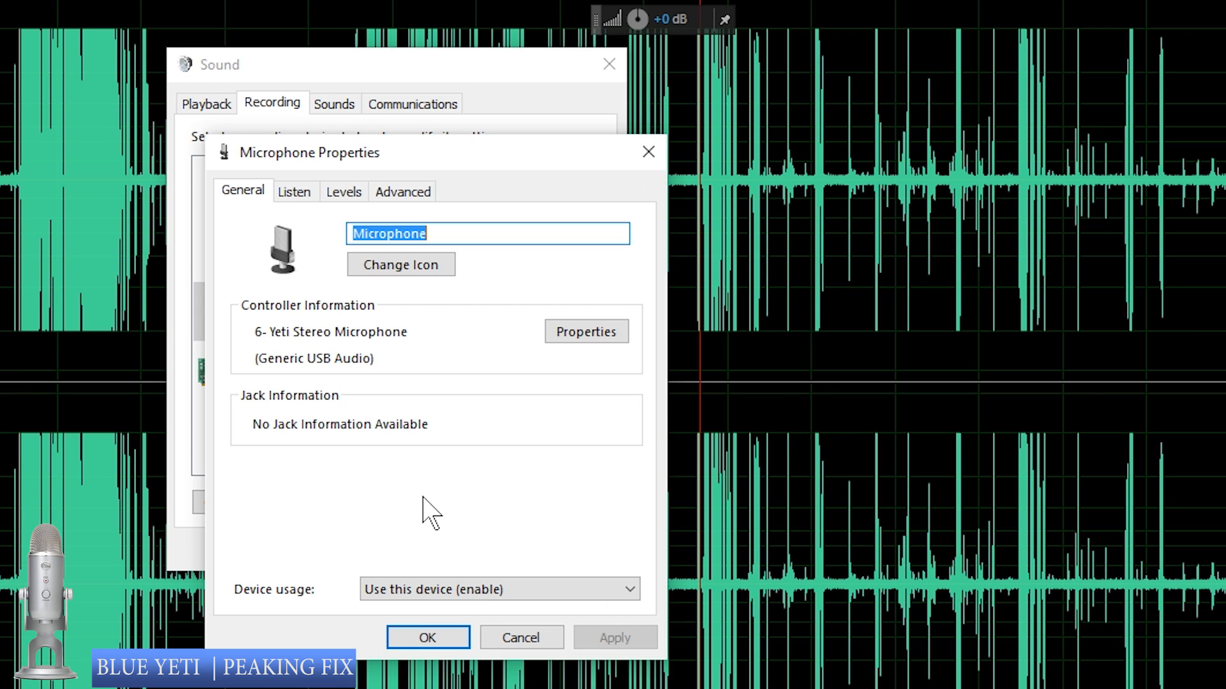
left_click(345, 192)
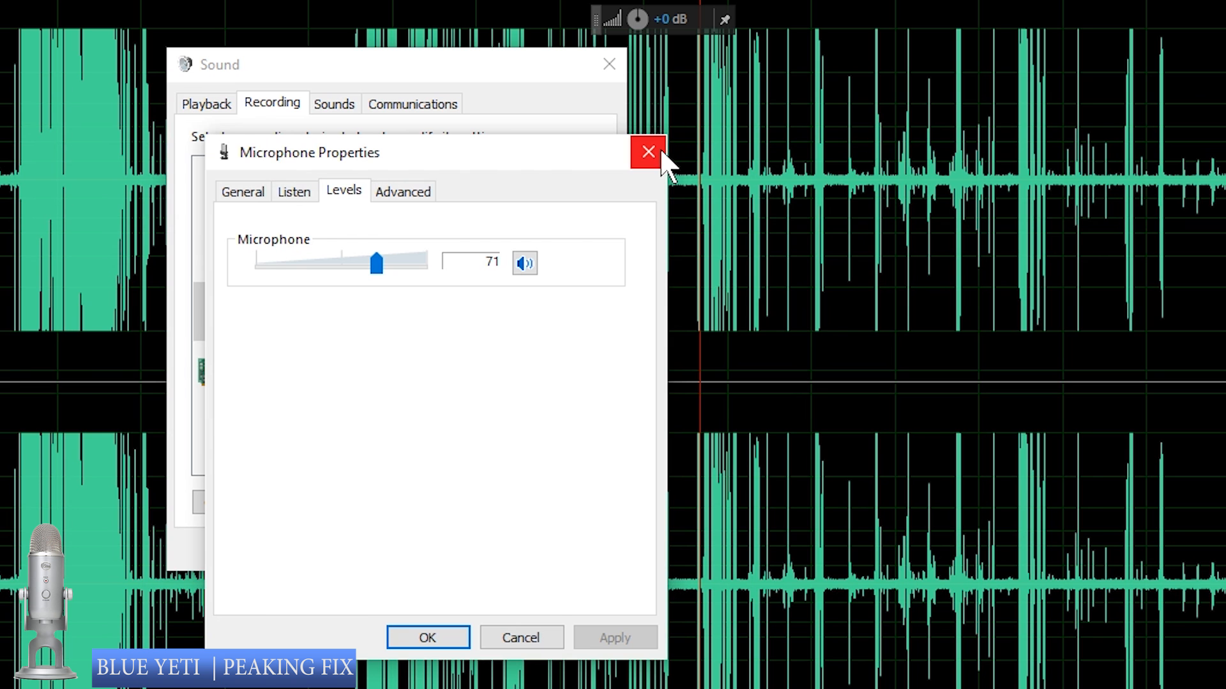
right_click(300, 189)
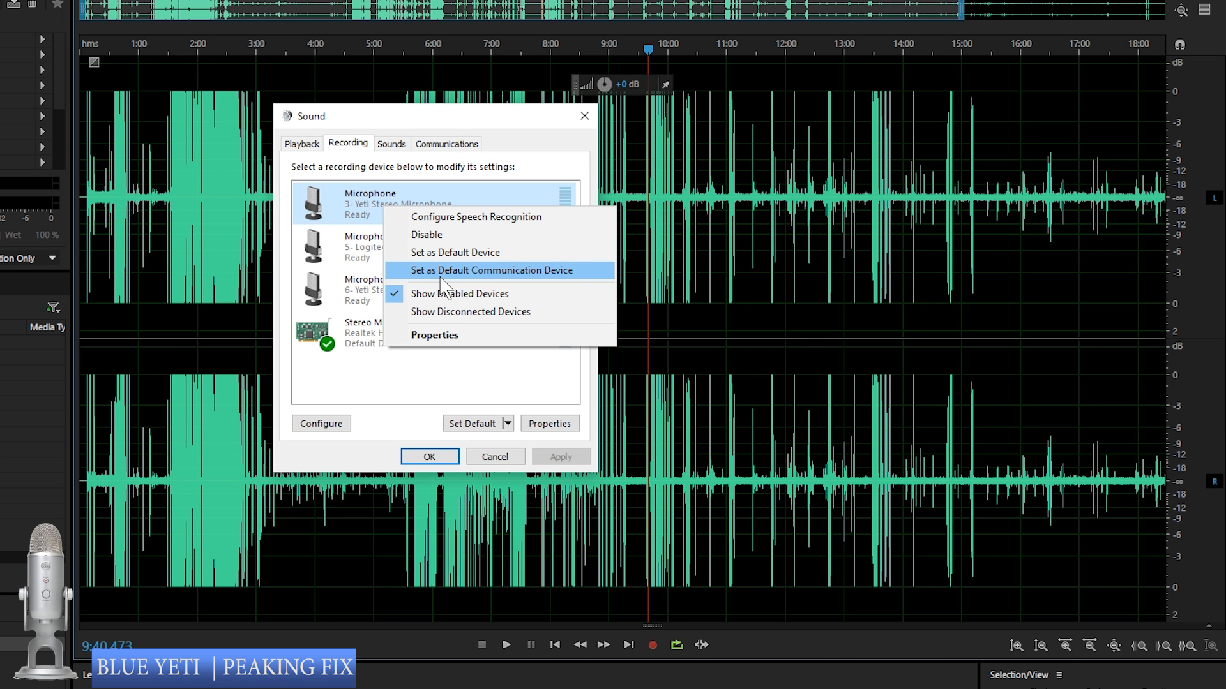
Set the Yeti microphone level to 50, apply it and close the Sound dialogs.
left_click(434, 334)
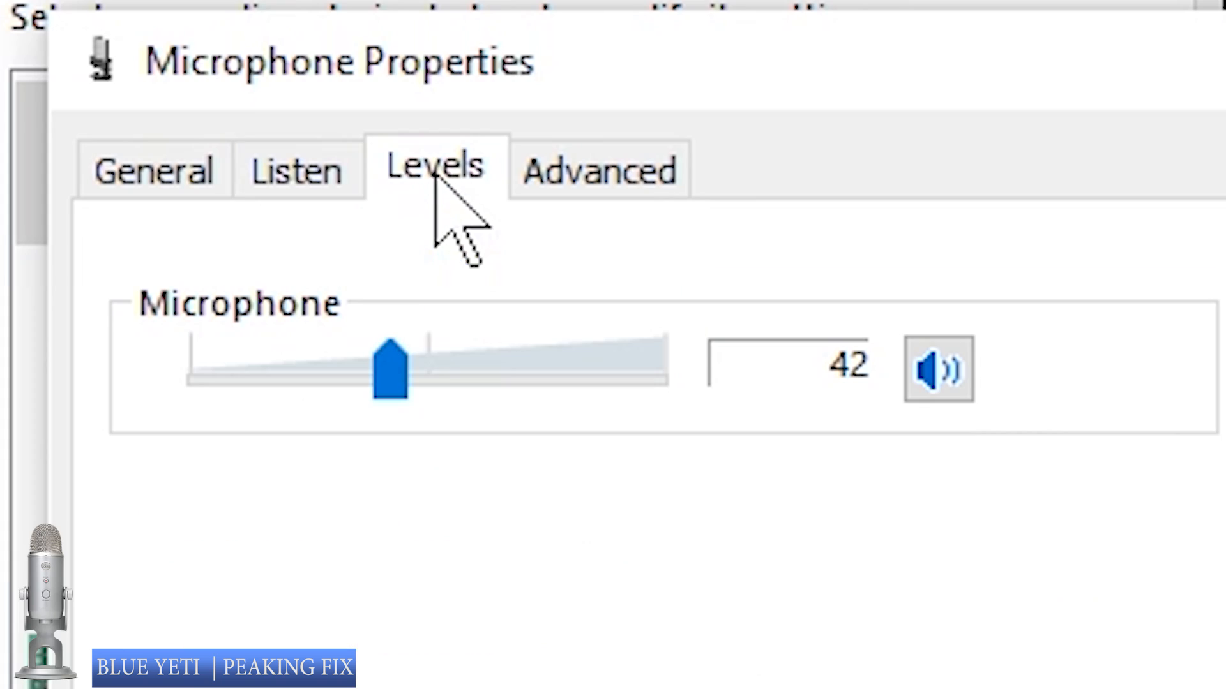
left_click_drag(390, 372, 582, 371)
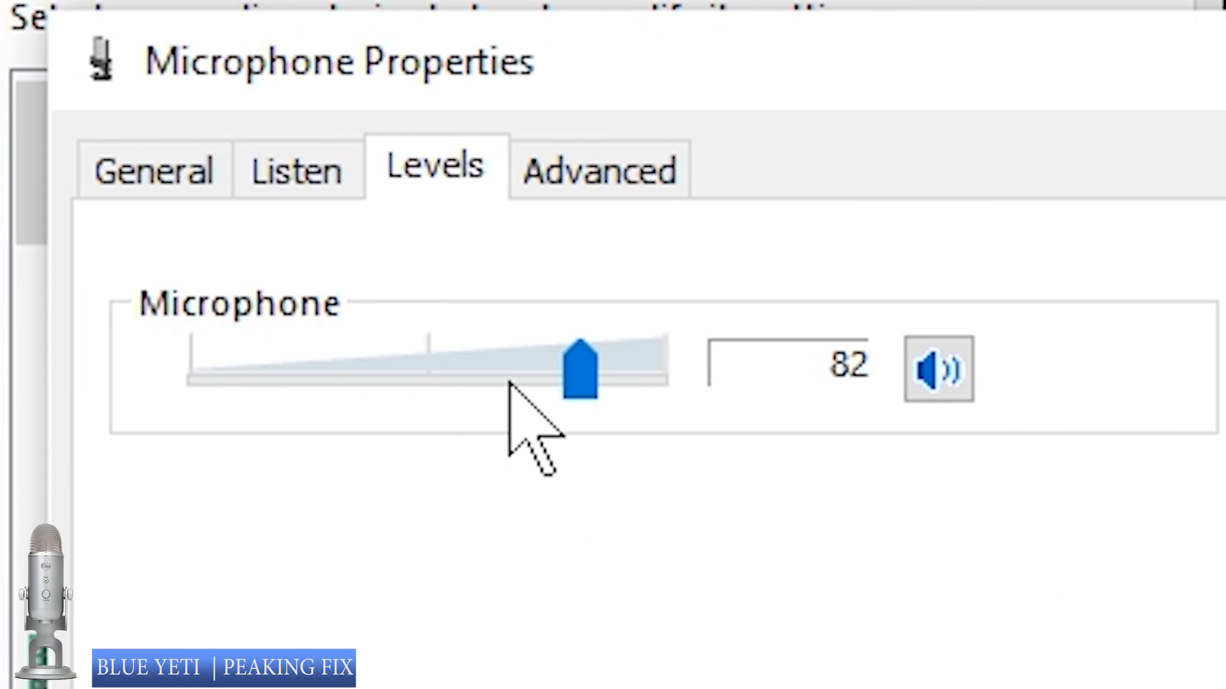
left_click_drag(578, 374, 523, 374)
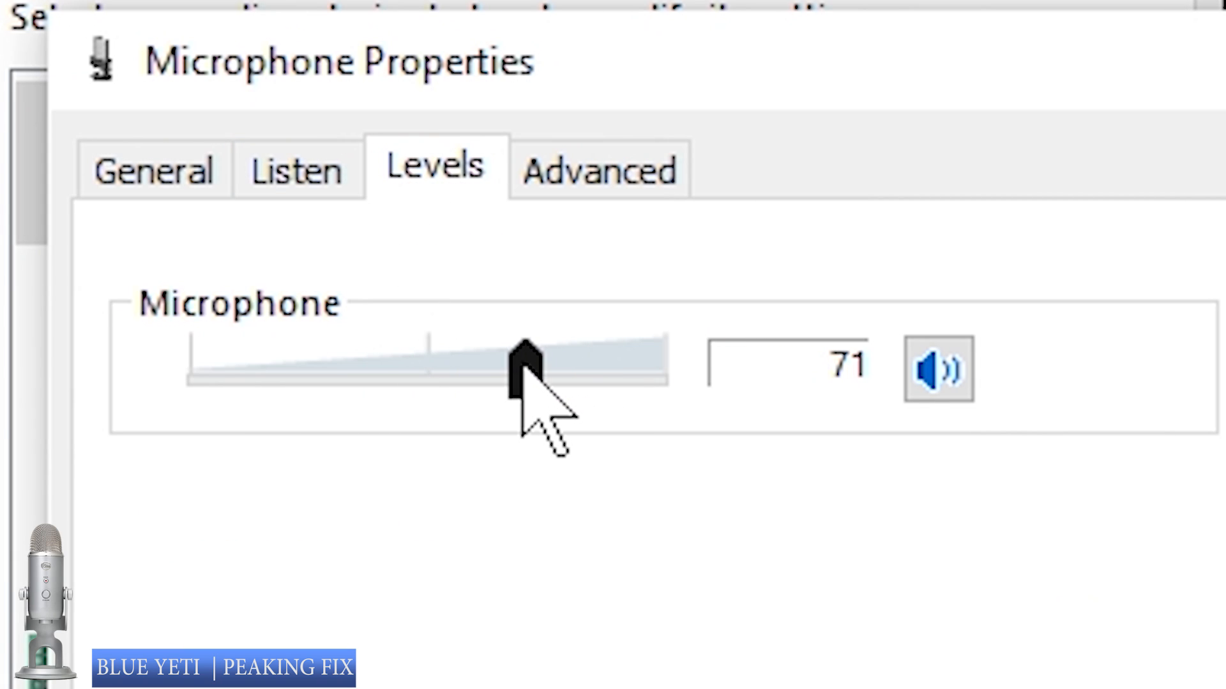
left_click_drag(523, 368, 434, 368)
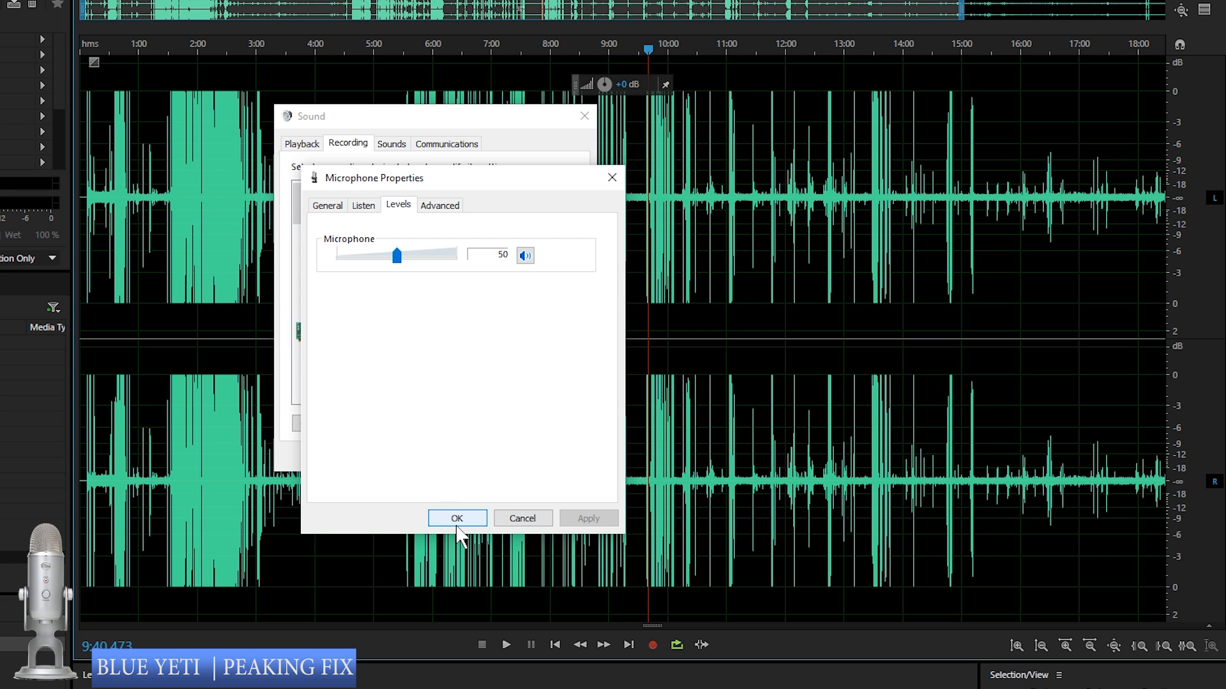
left_click(457, 519)
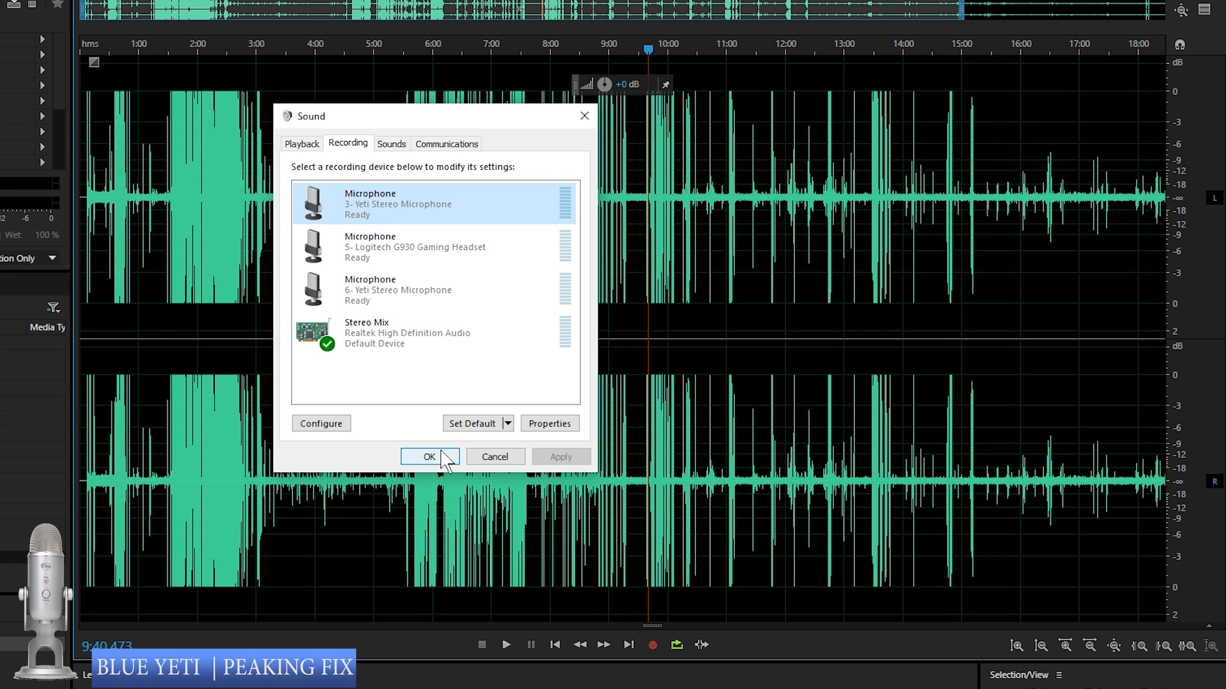
left_click(429, 456)
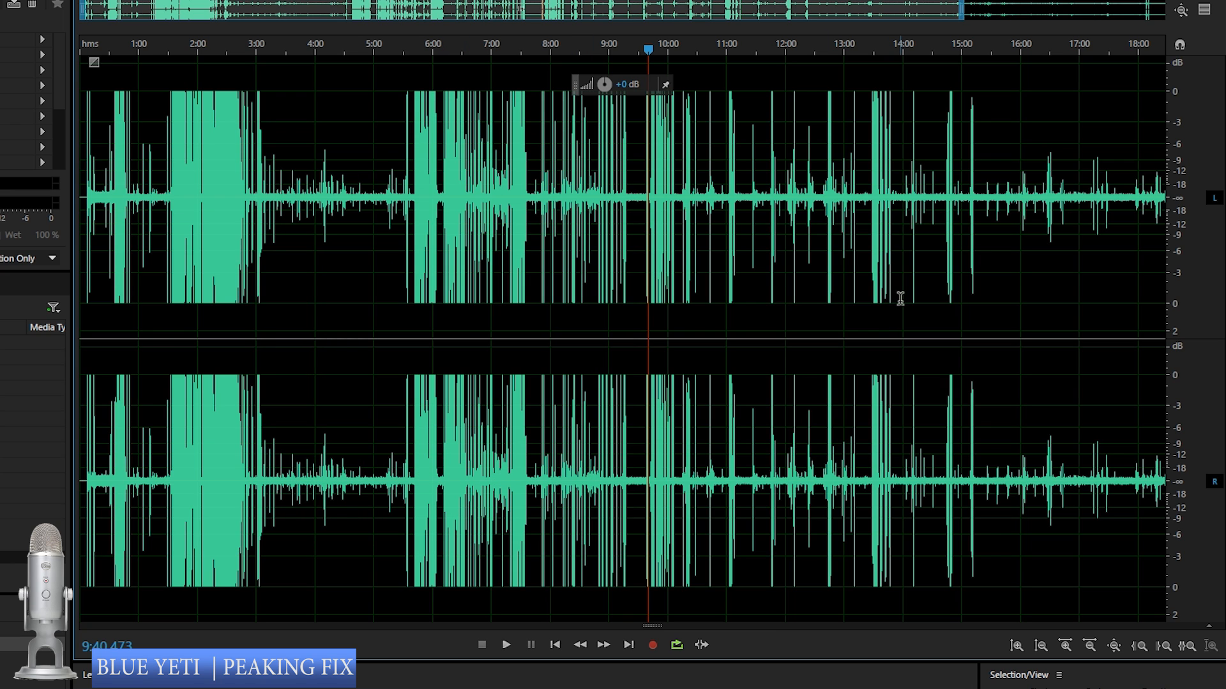
mouse_move(927, 309)
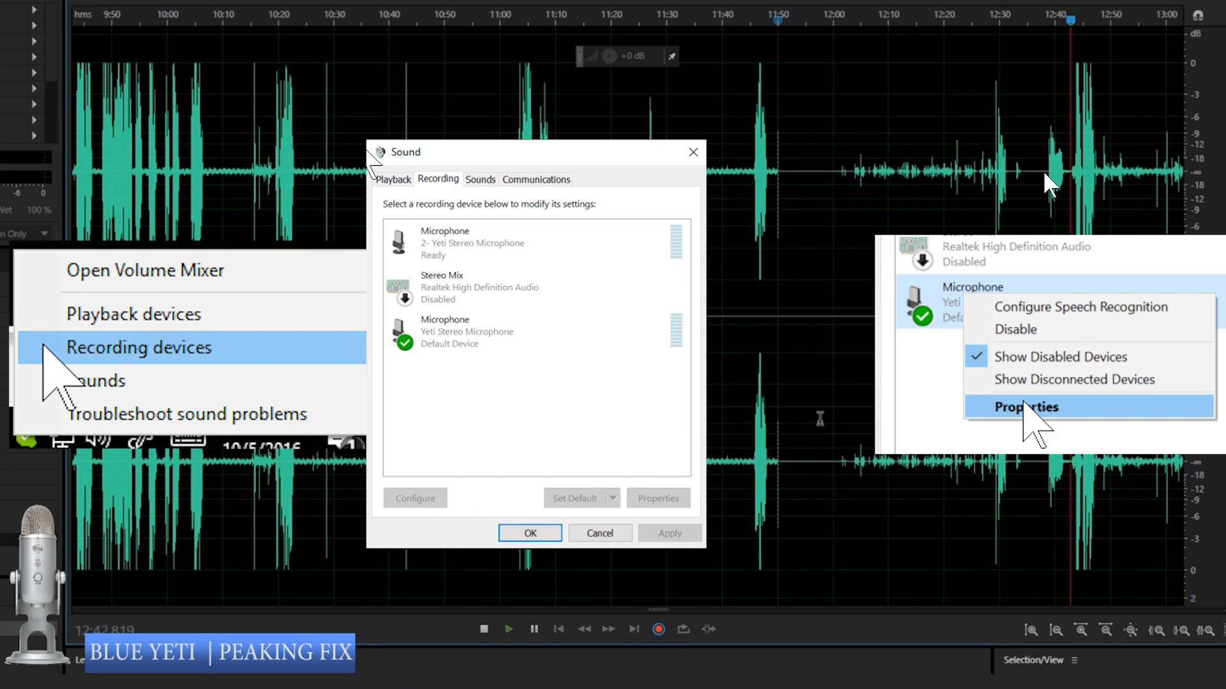
left_click(1026, 408)
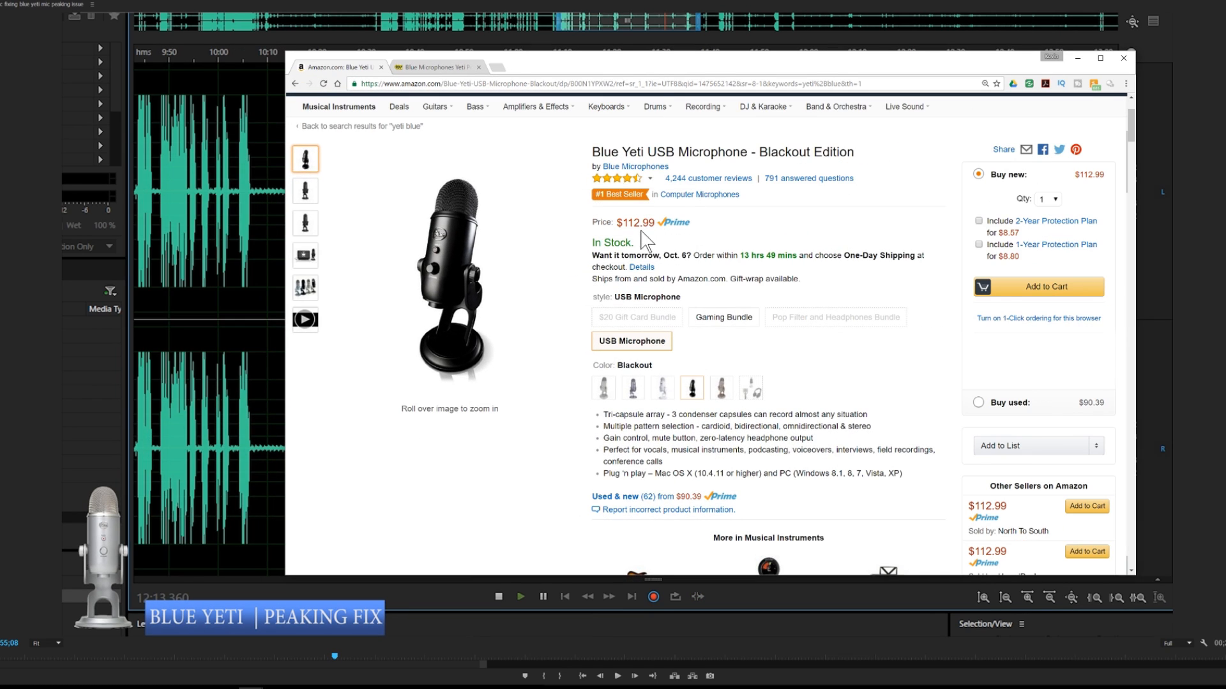
mouse_move(734, 235)
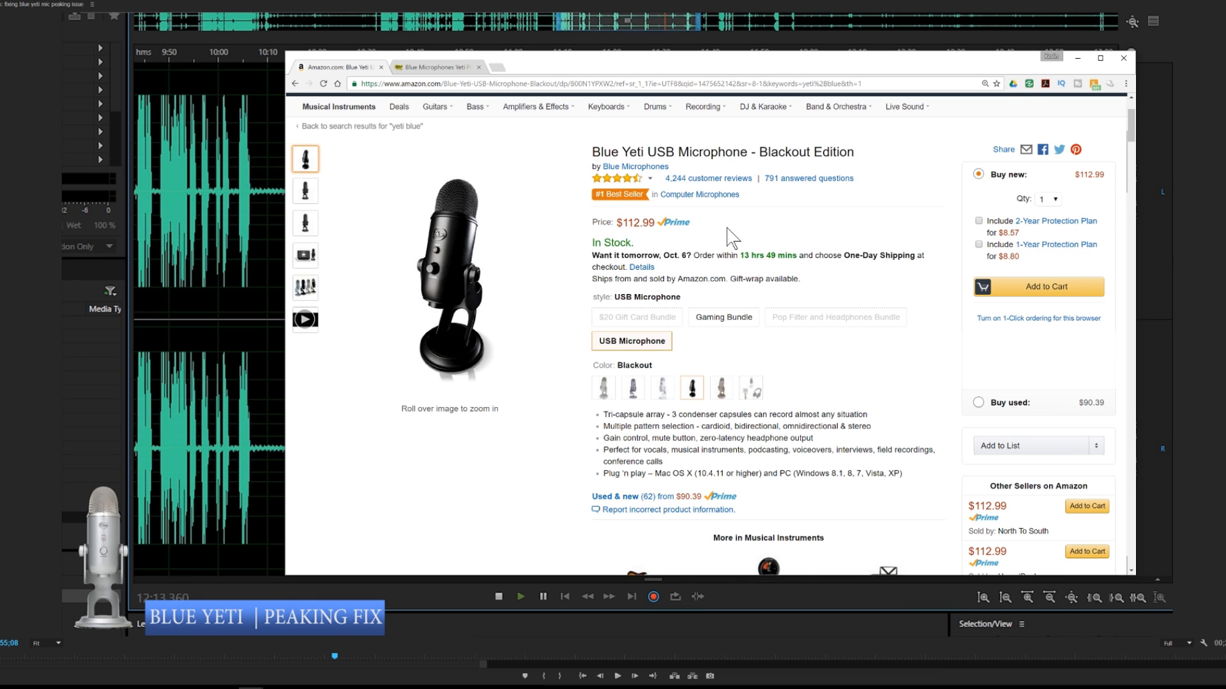
mouse_move(451, 255)
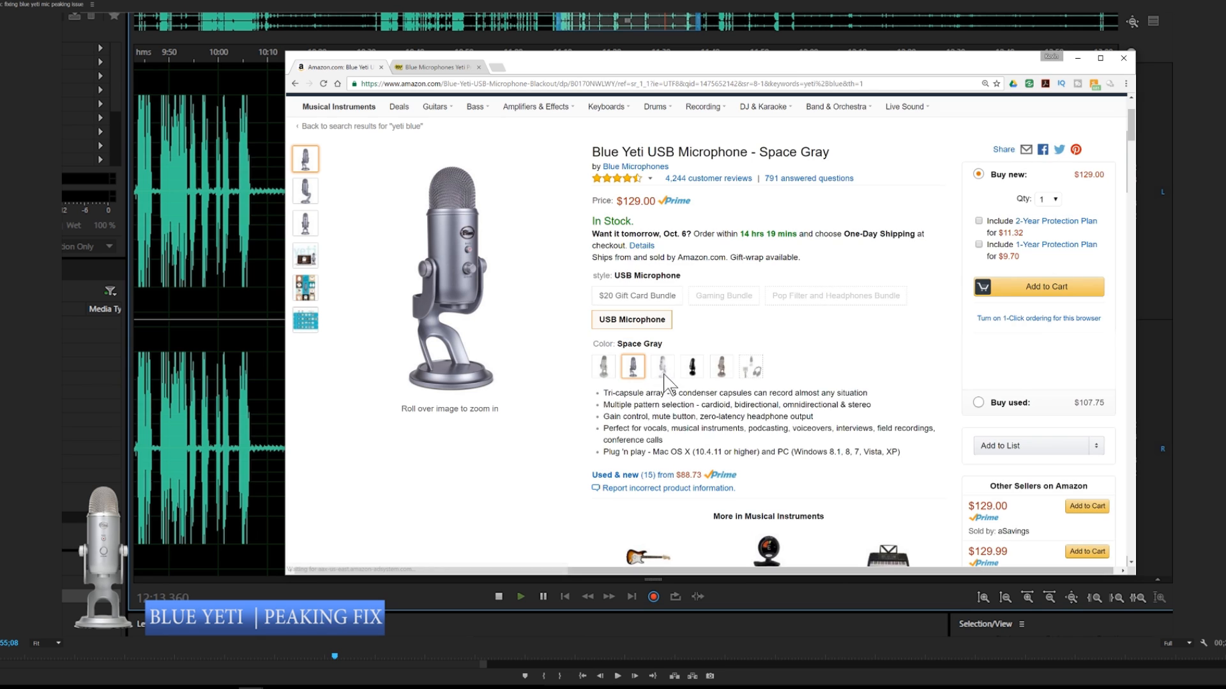
Cycle the Blue Yeti through Whiteout and Platinum colours, ending on the Blackout Edition.
left_click(661, 367)
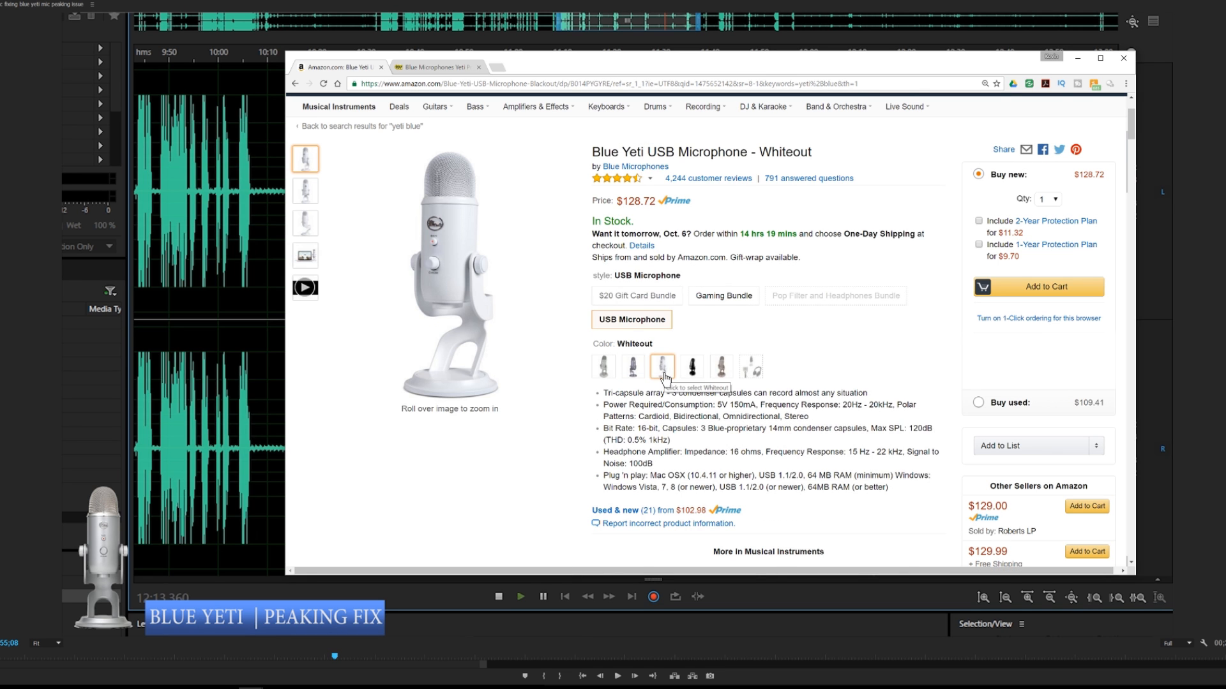
left_click(722, 367)
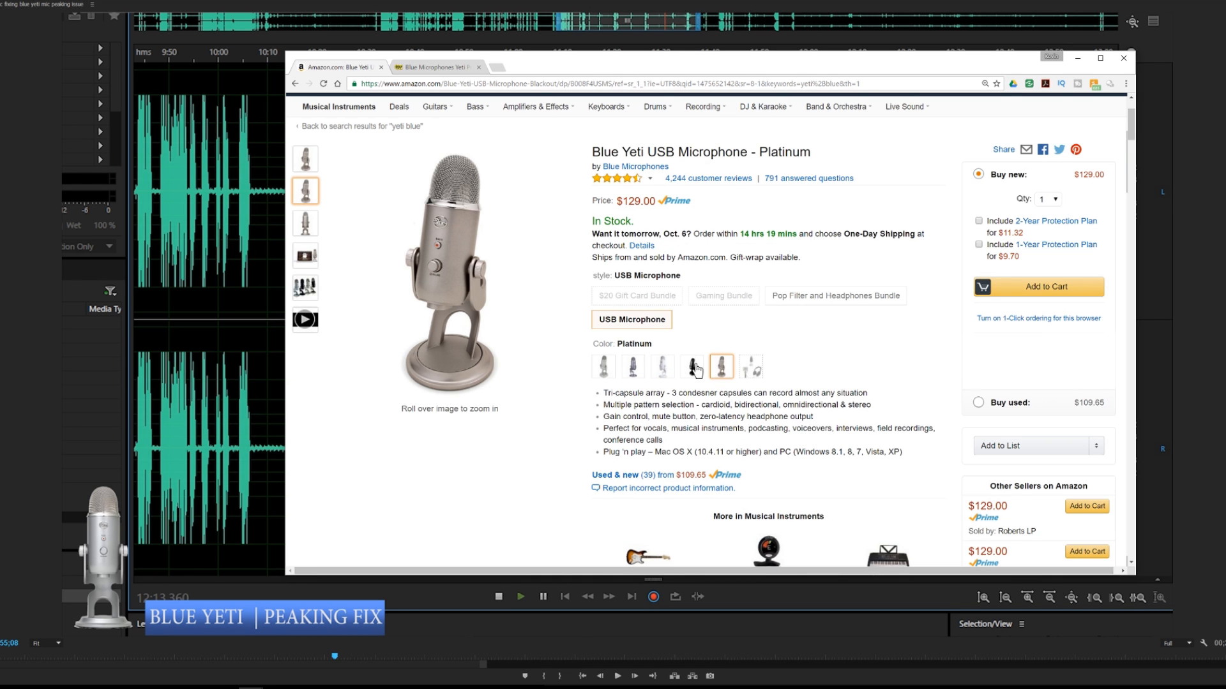
left_click(692, 368)
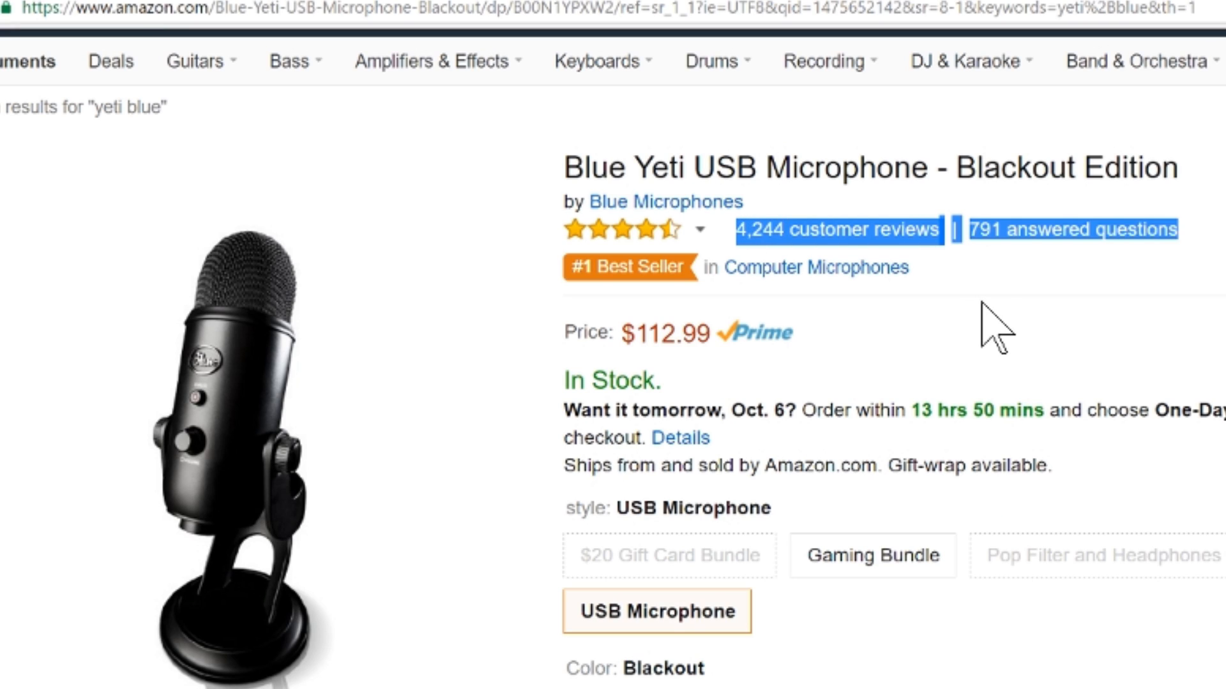
mouse_move(619, 244)
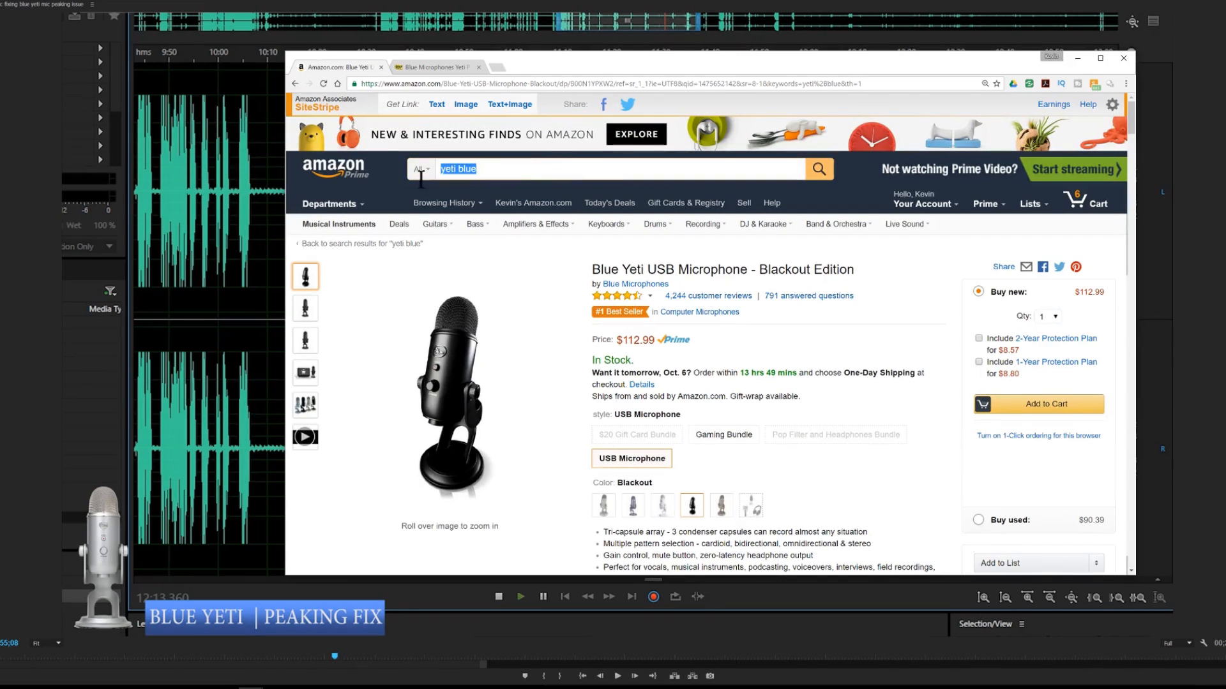
mouse_move(391, 194)
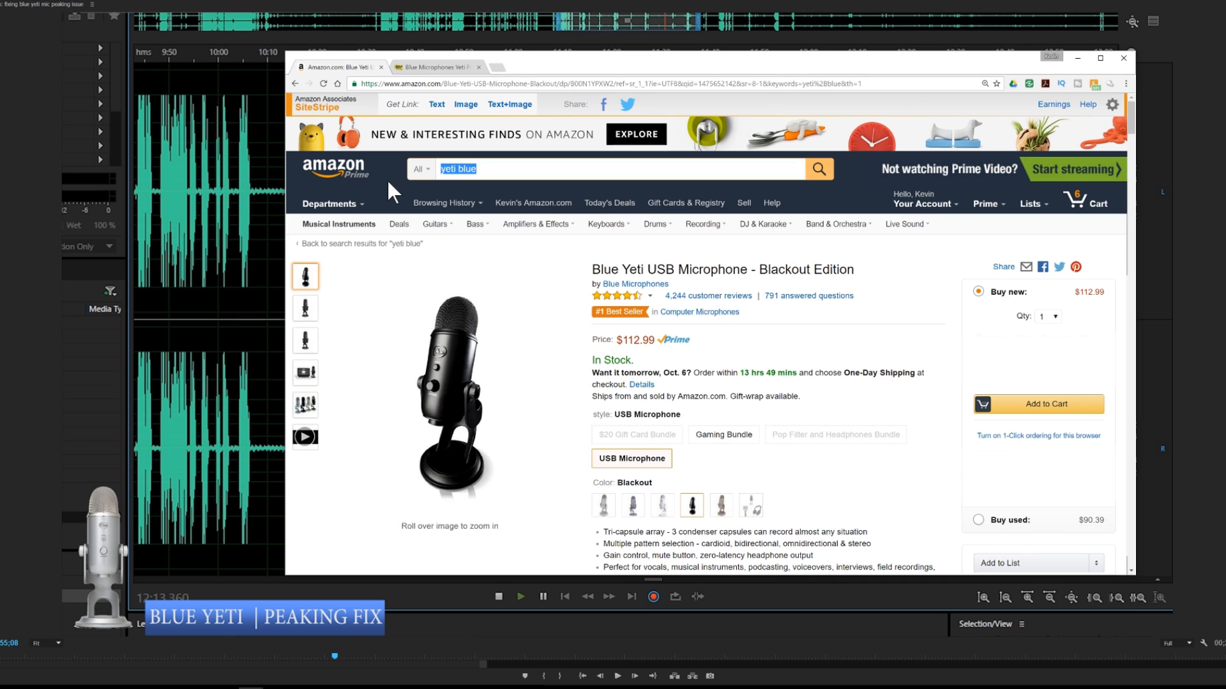
Search 'rode boom', view the RODE PSA1 boom arm's enlarged mounted-microphone photo and close the viewer.
type("rode boom arm")
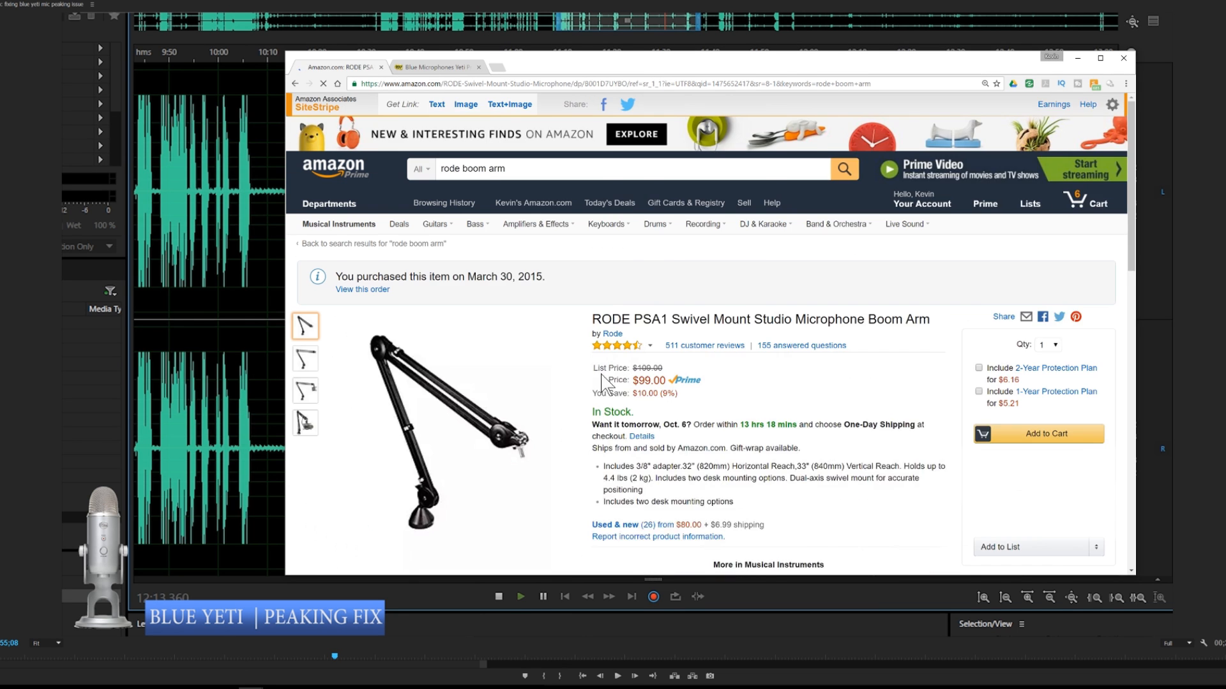
scroll("down", 3)
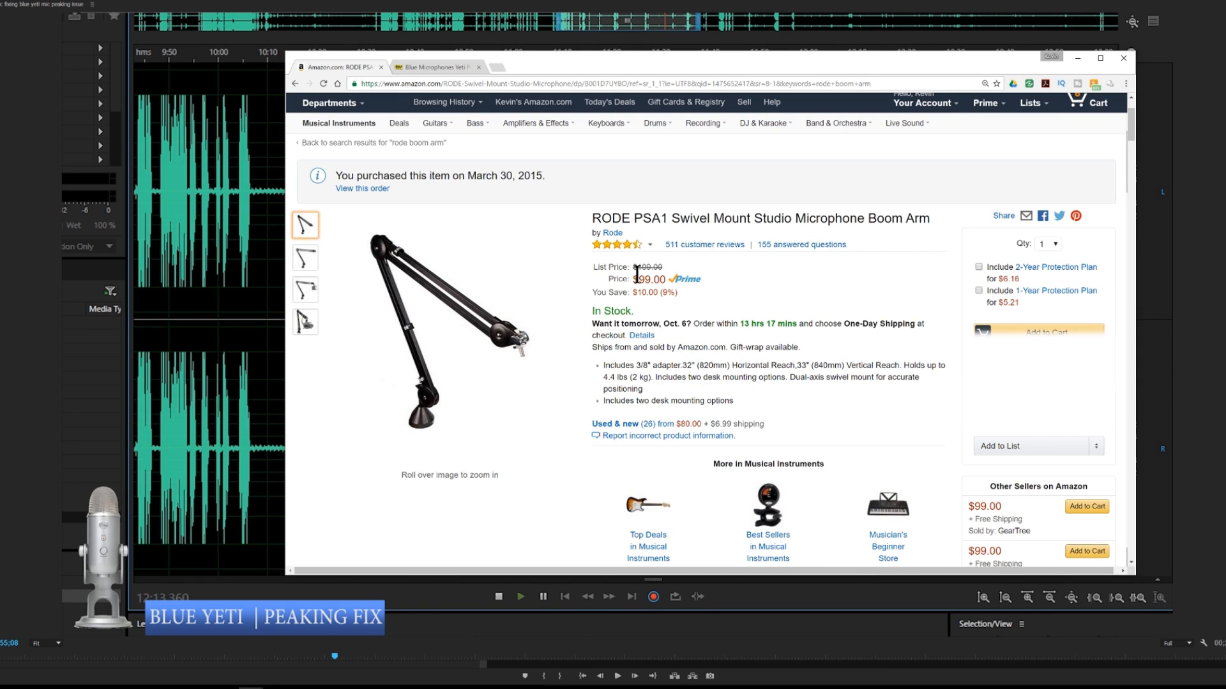
mouse_move(490, 347)
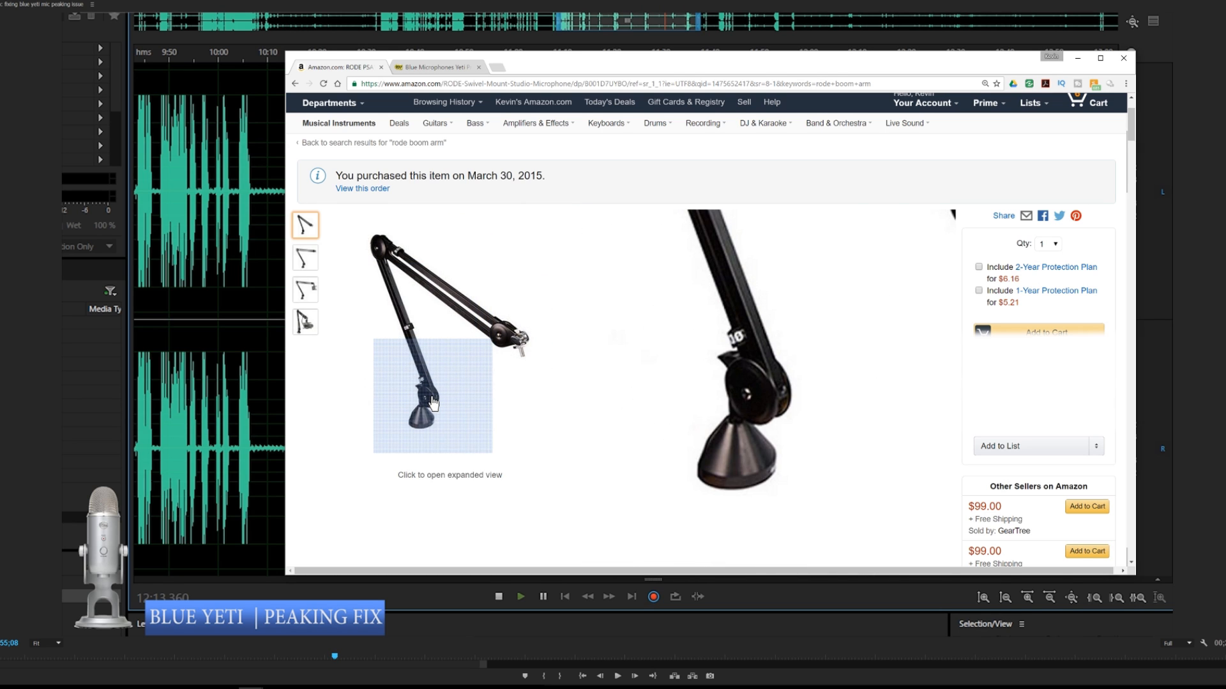
left_click(434, 403)
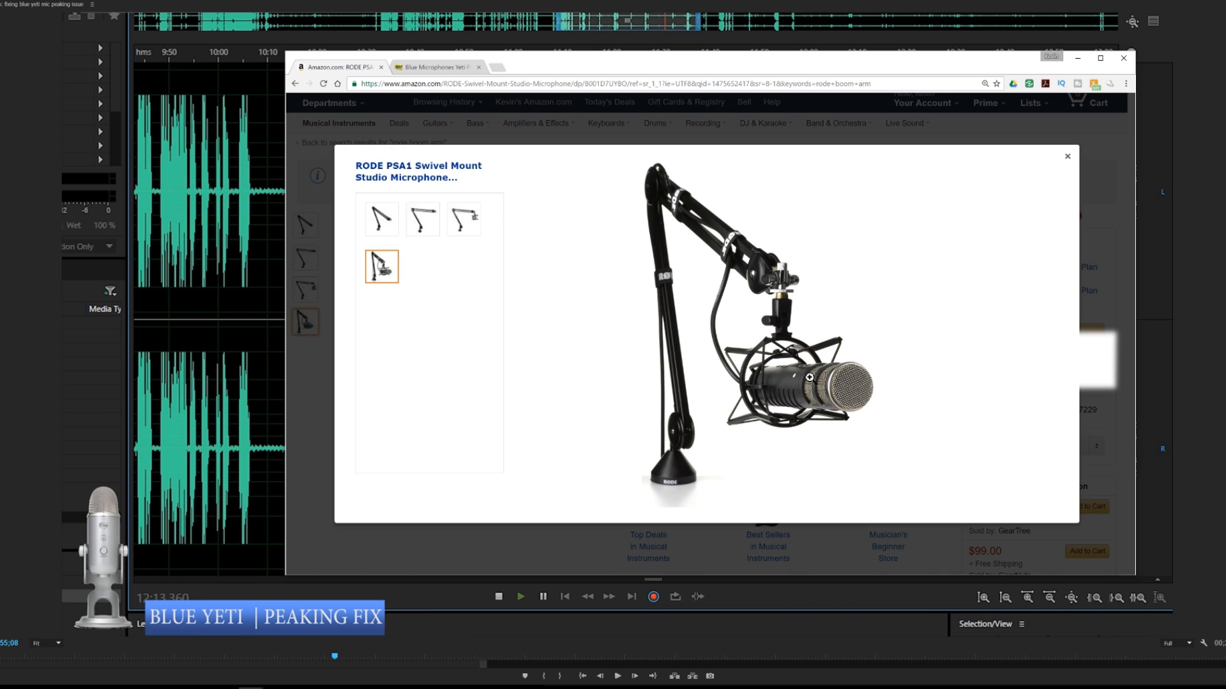
mouse_move(822, 389)
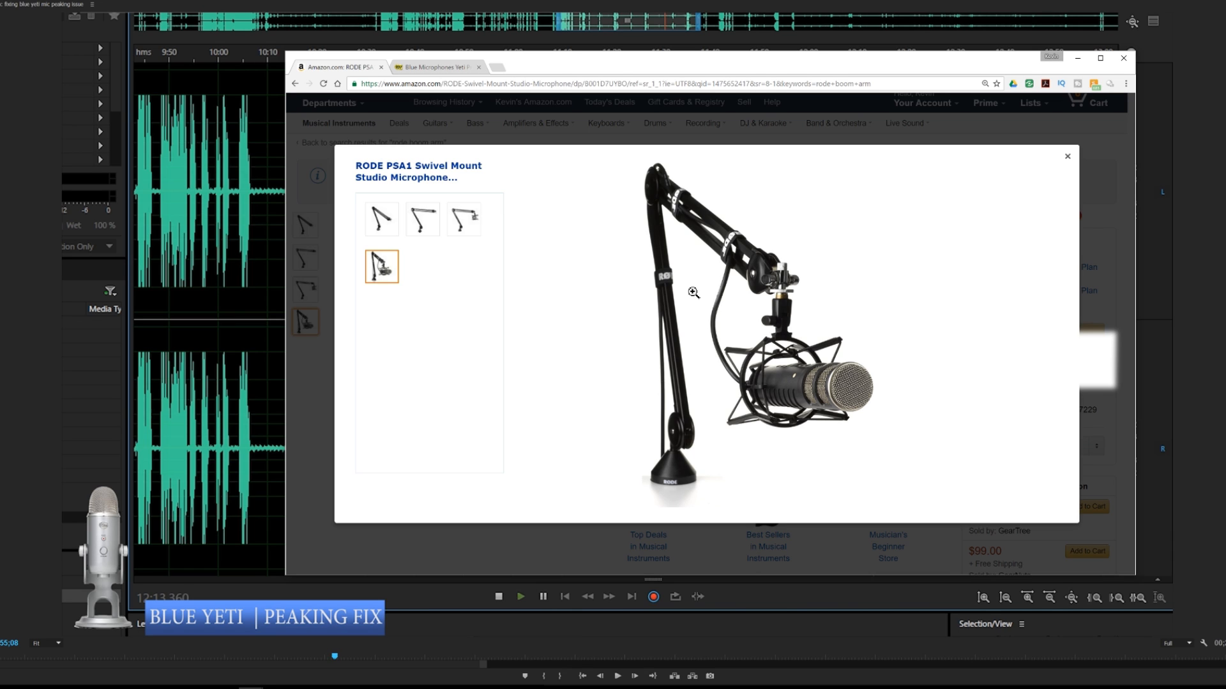
mouse_move(988, 182)
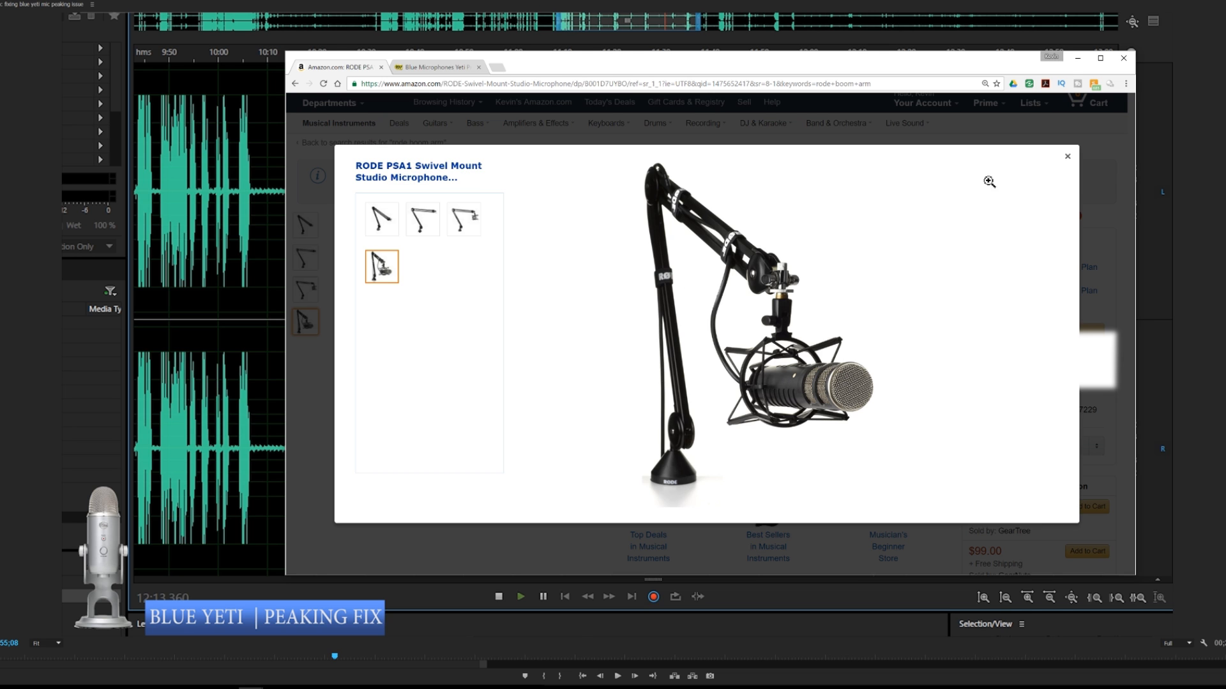
left_click(1066, 156)
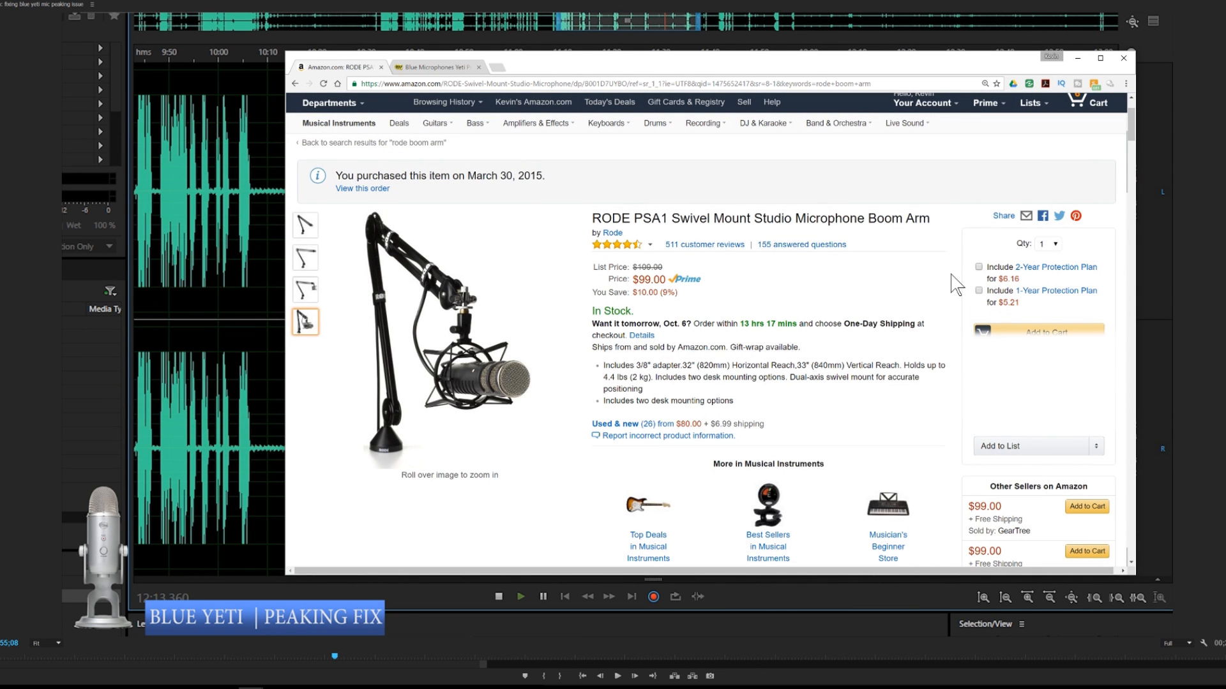
mouse_move(918, 309)
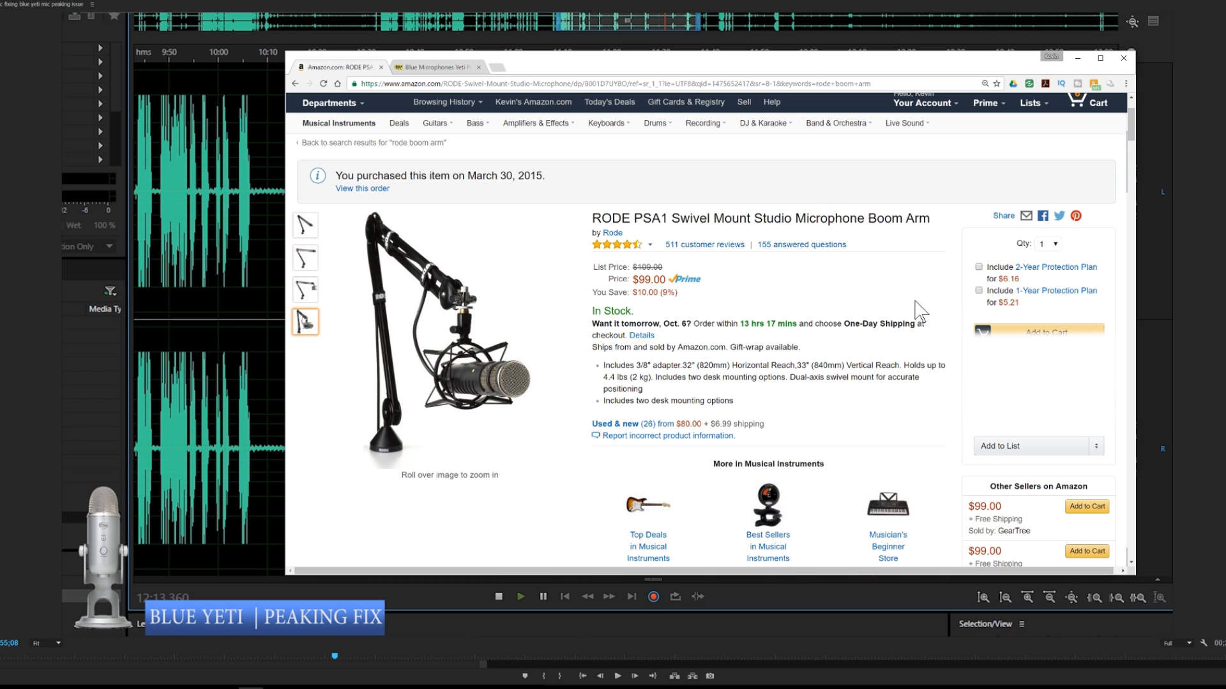
mouse_move(485, 148)
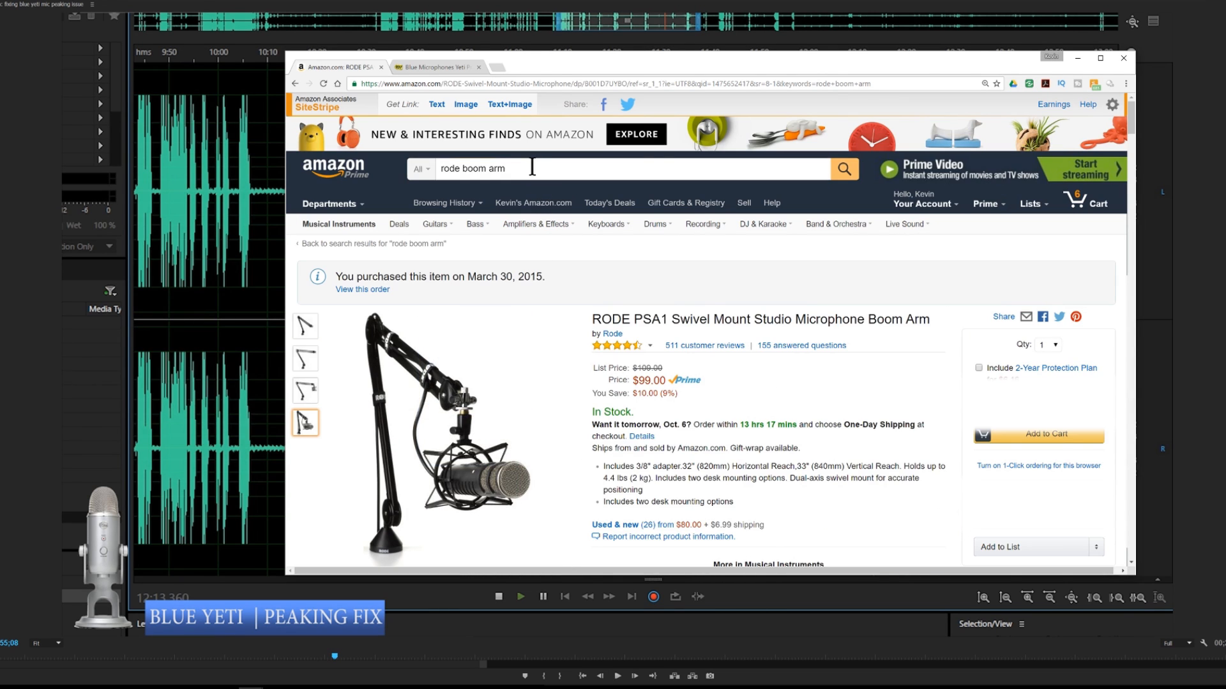
Search for a mic boom arm and show the NEEWER stand's close-up of its mic clip parts.
type("mic bnoo")
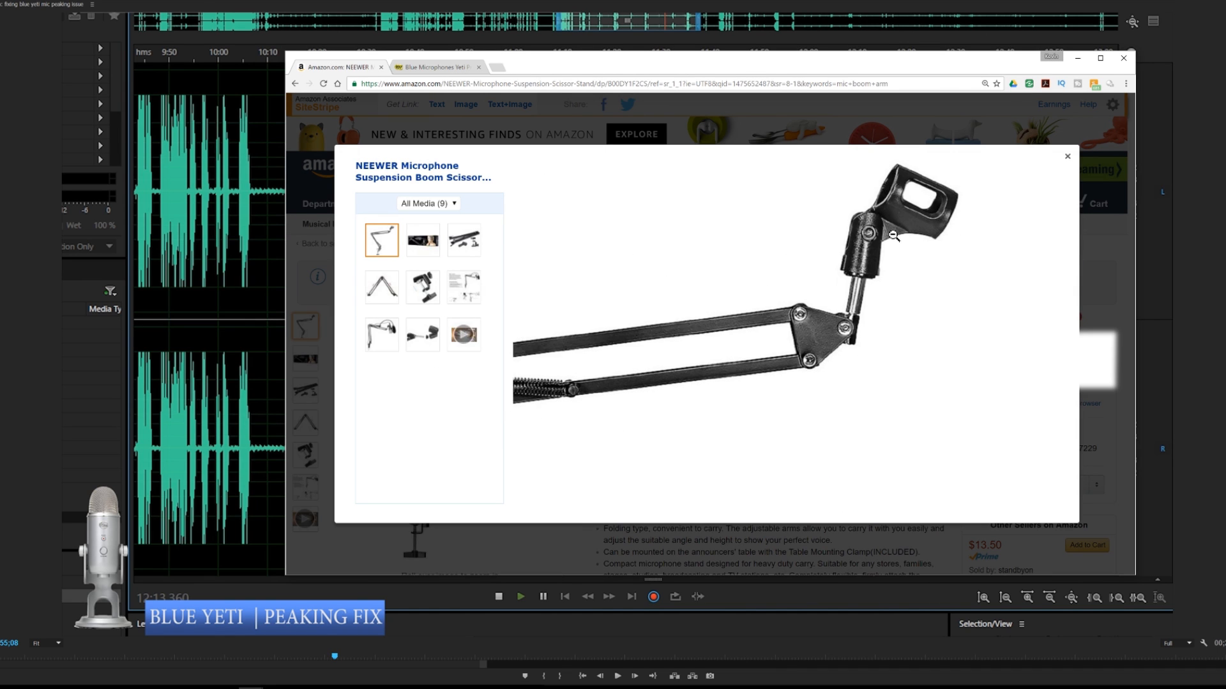
left_click(421, 288)
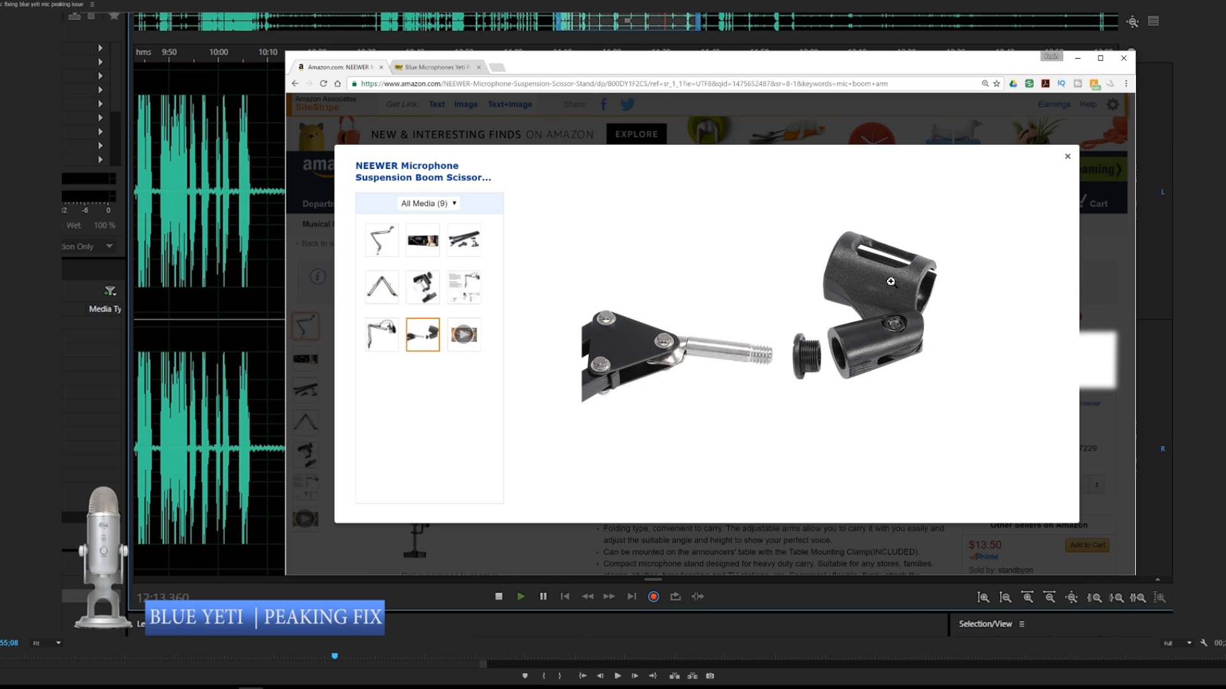
mouse_move(905, 289)
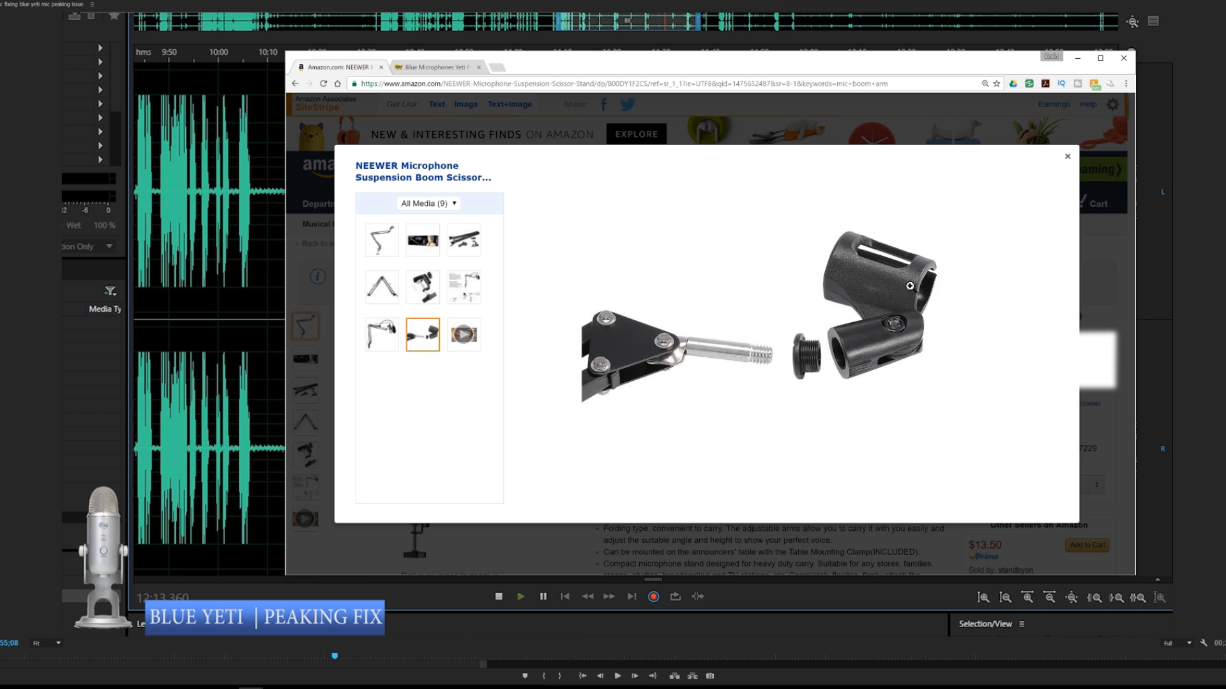
mouse_move(901, 398)
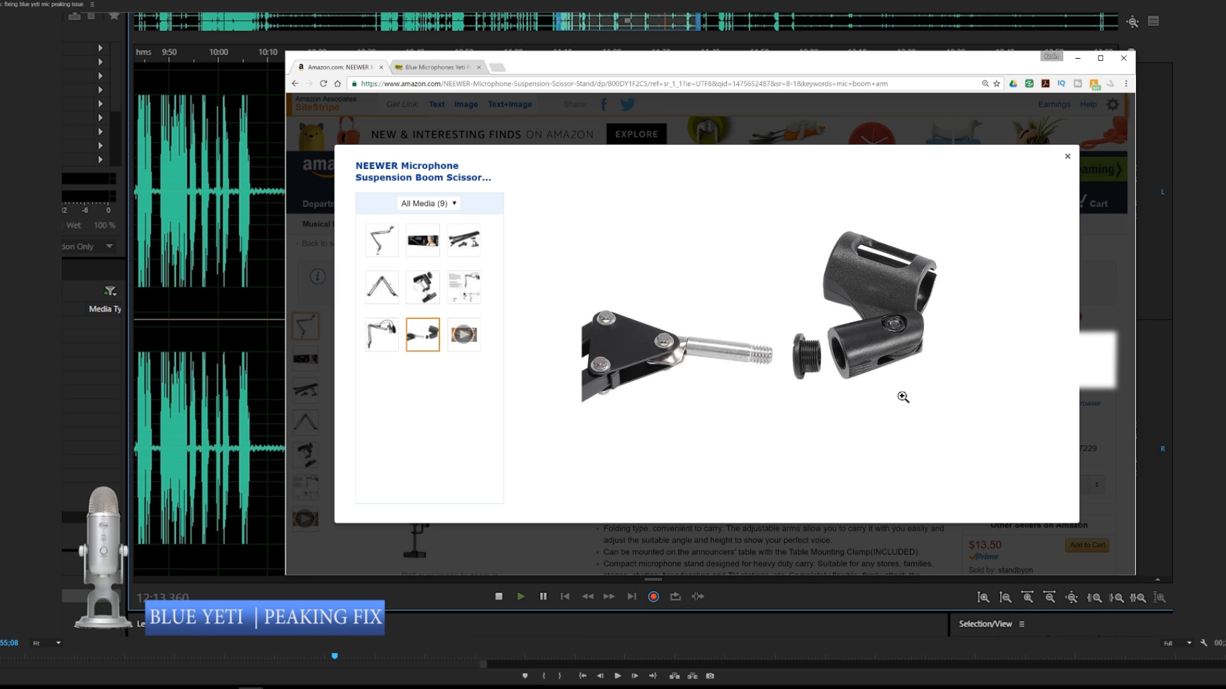
mouse_move(913, 330)
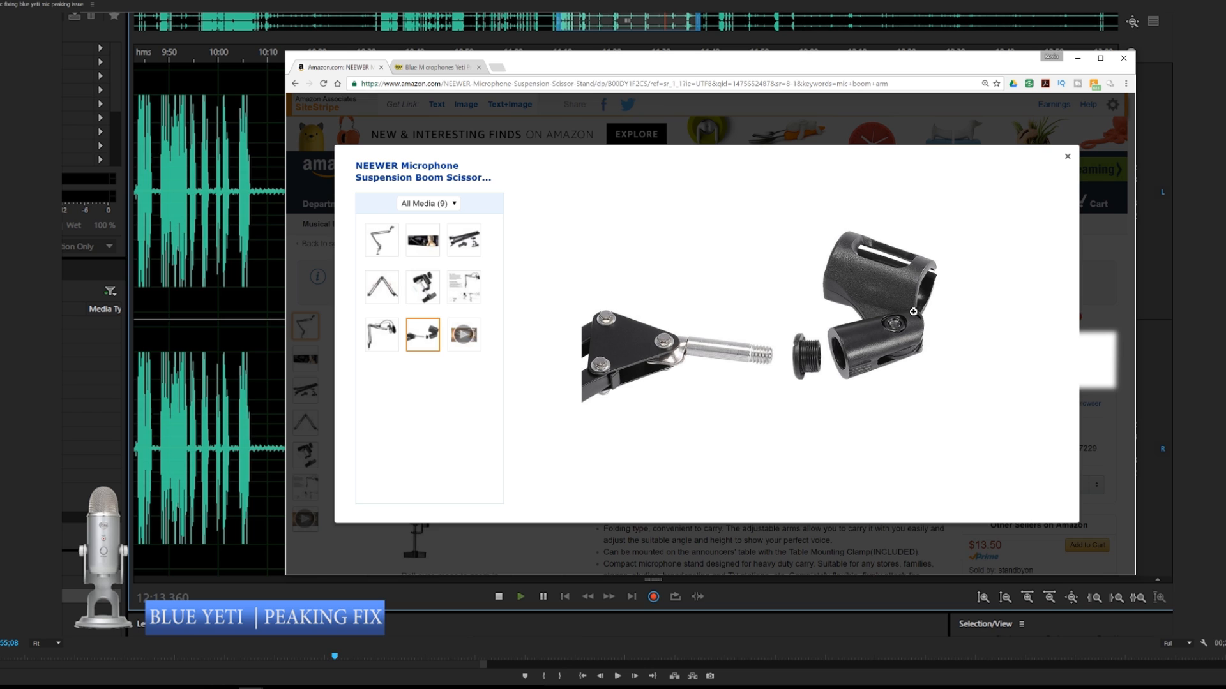
mouse_move(897, 320)
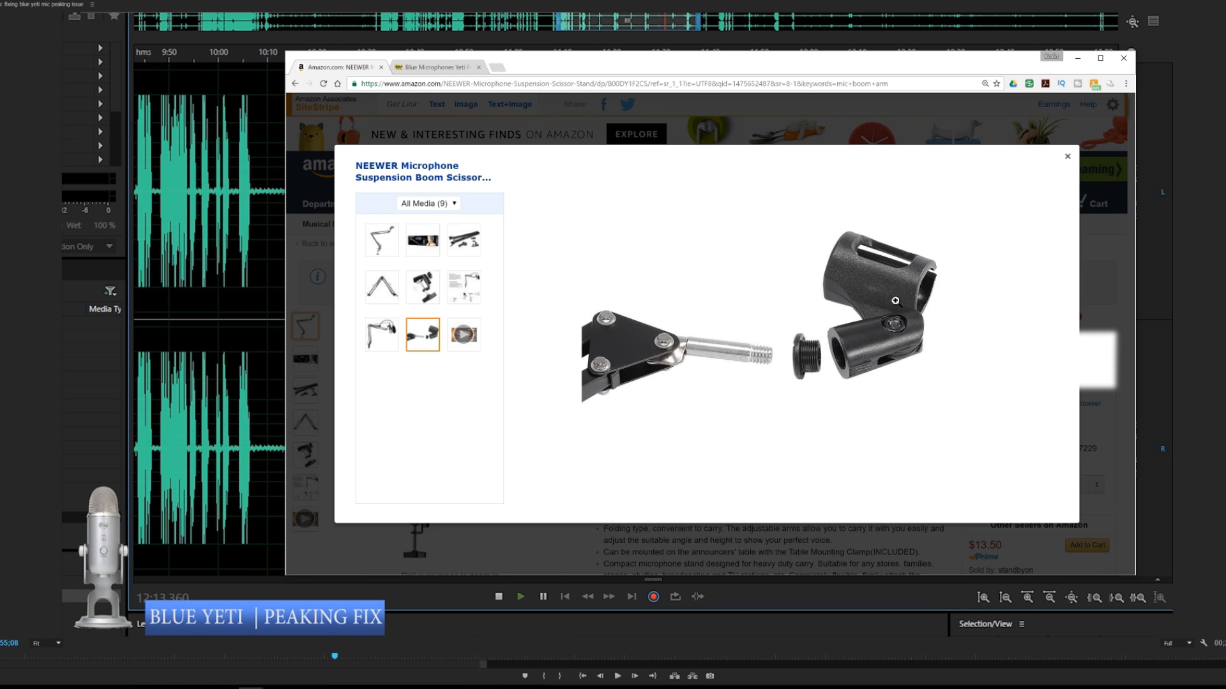
mouse_move(891, 324)
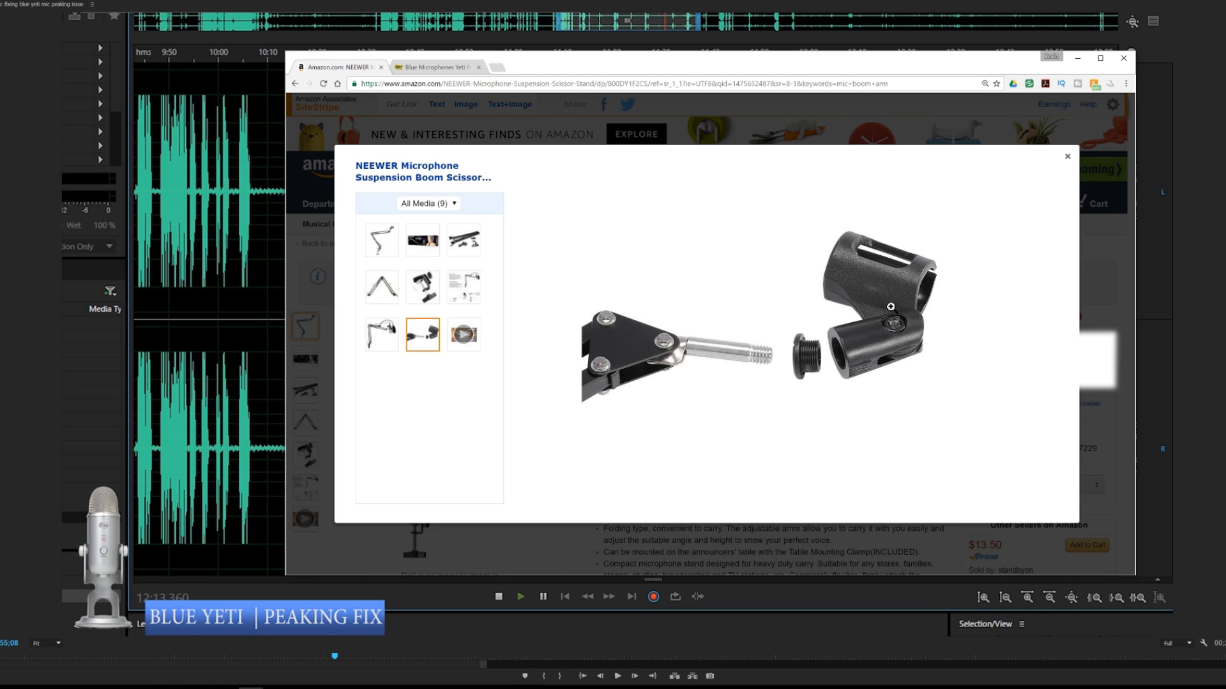